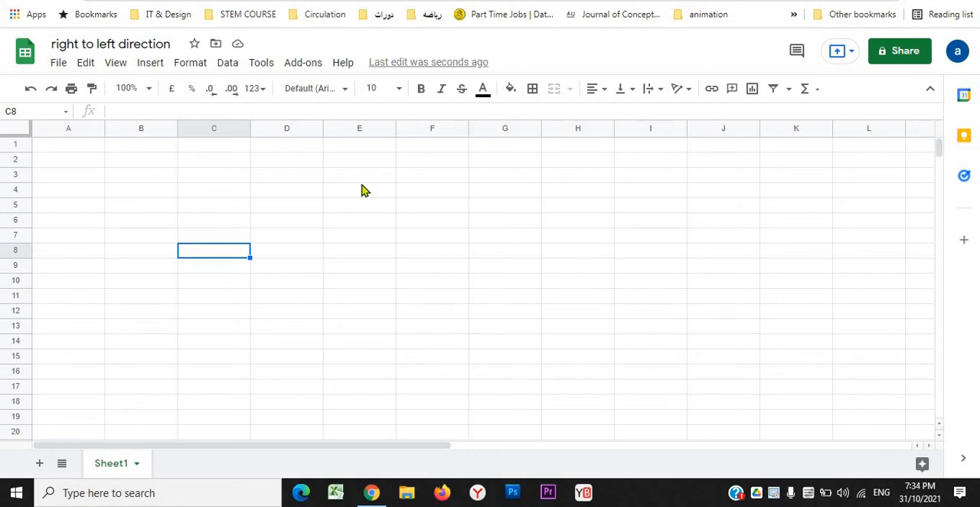
mouse_move(361, 182)
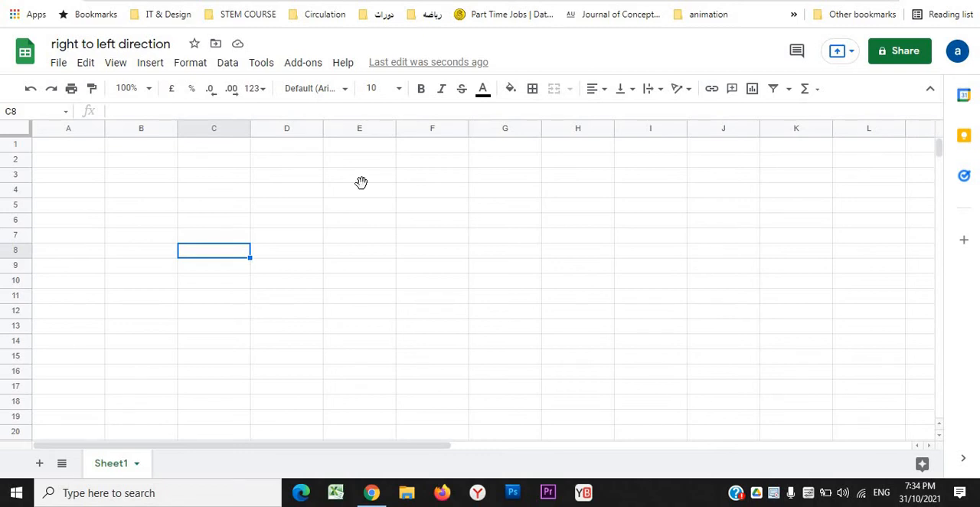
- Select a couple of empty cells, then bring up the Format menu on the blank spreadsheet
click(358, 189)
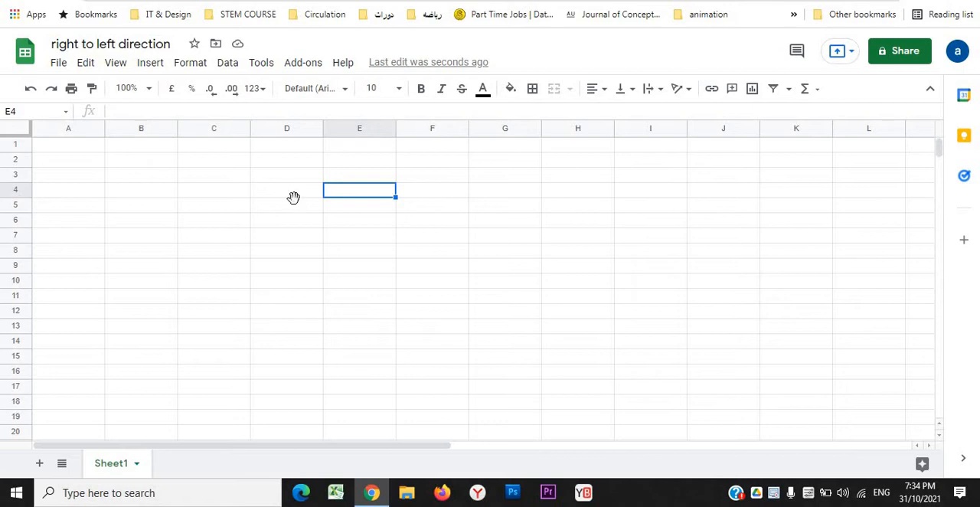
click(286, 206)
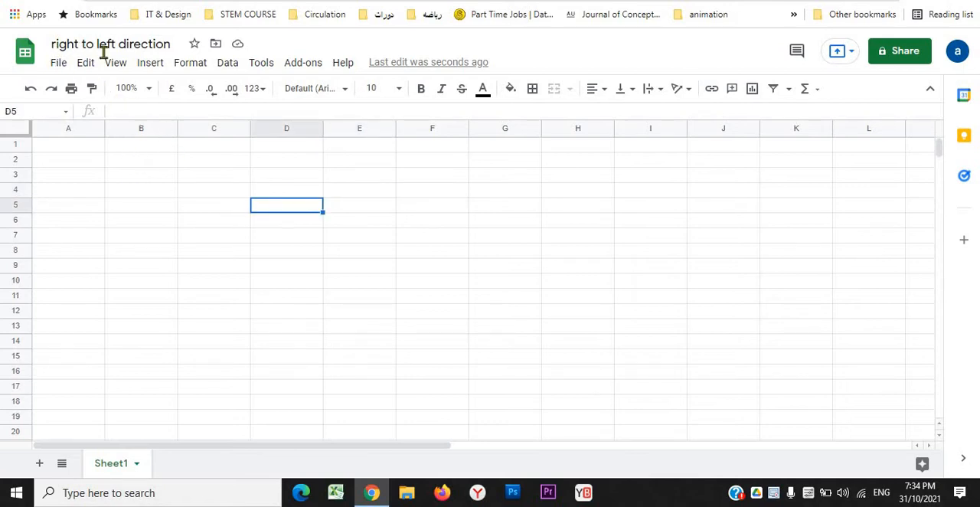
mouse_move(195, 167)
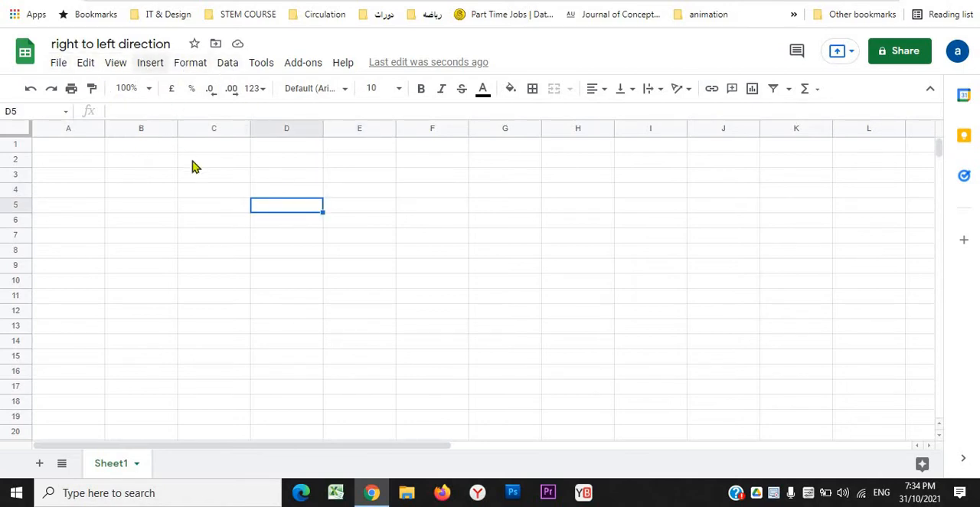
click(190, 62)
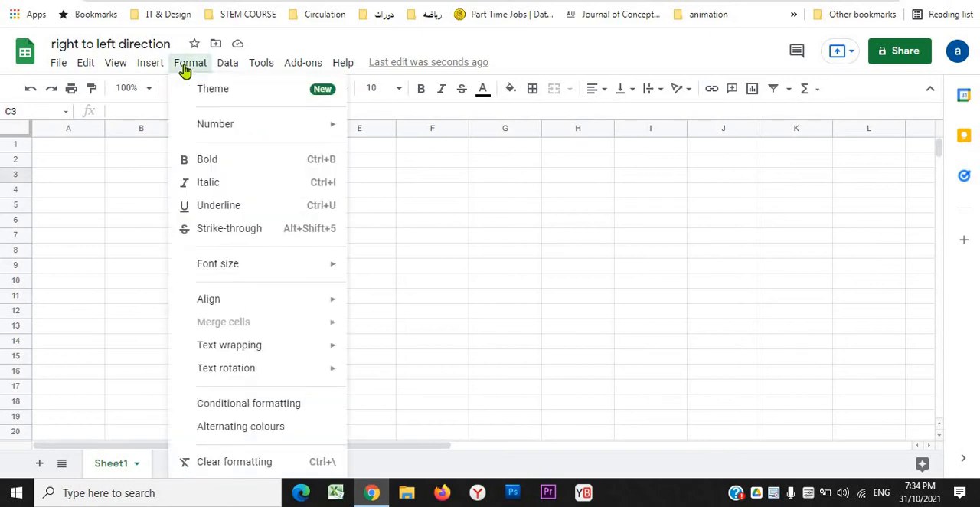
mouse_move(236, 128)
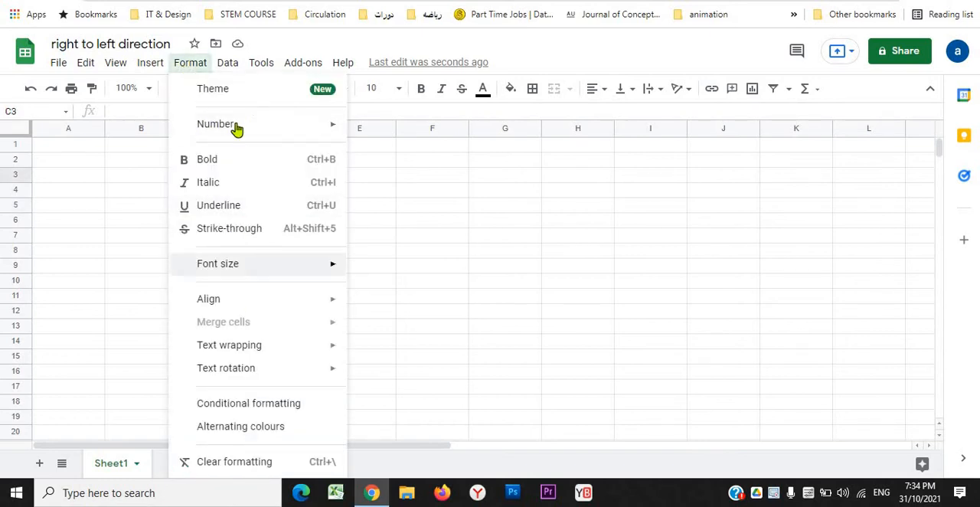
mouse_move(209, 95)
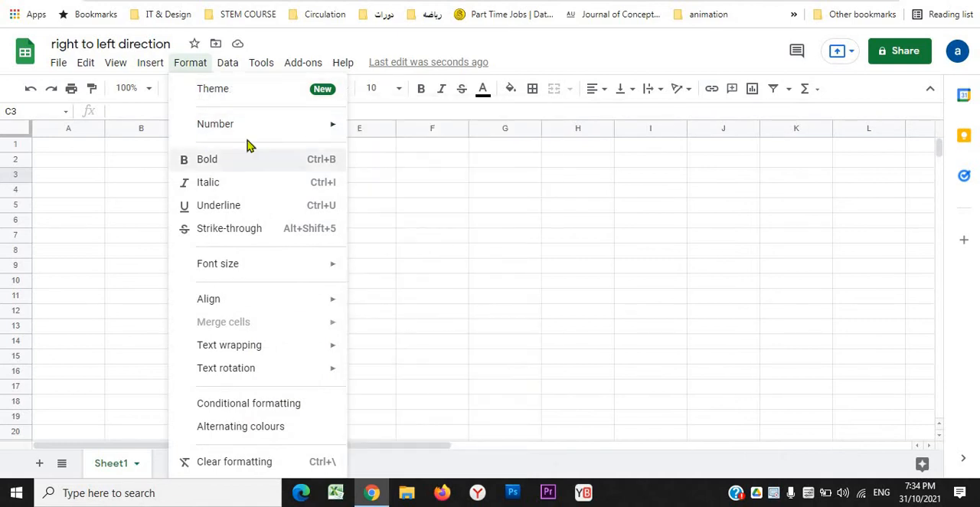
mouse_move(213, 89)
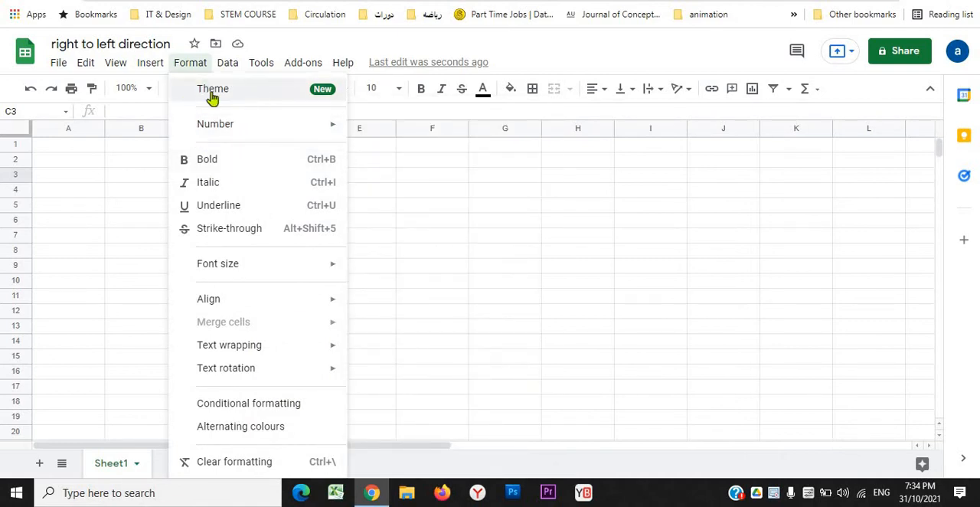
mouse_move(233, 101)
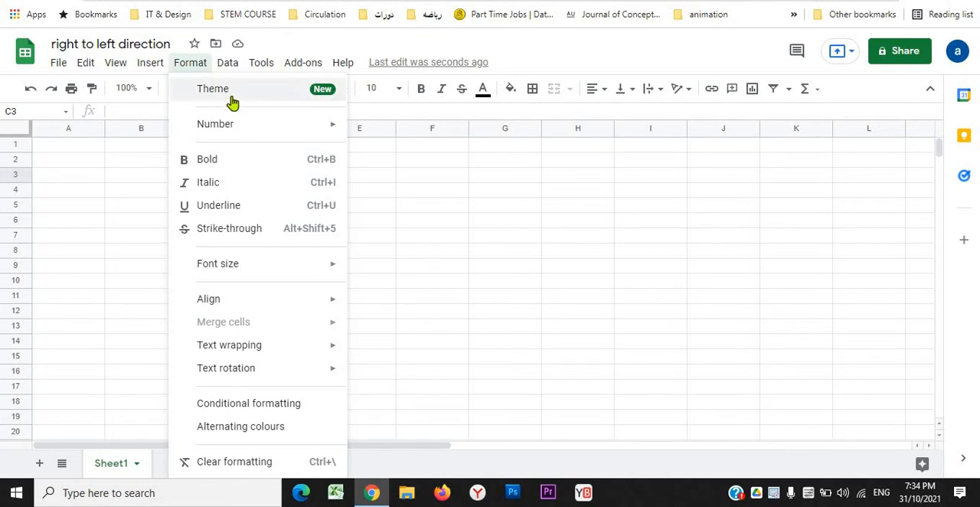
- Go back to the Sheets home screen and dismiss the Welcome to Google Sheets dialog
click(86, 62)
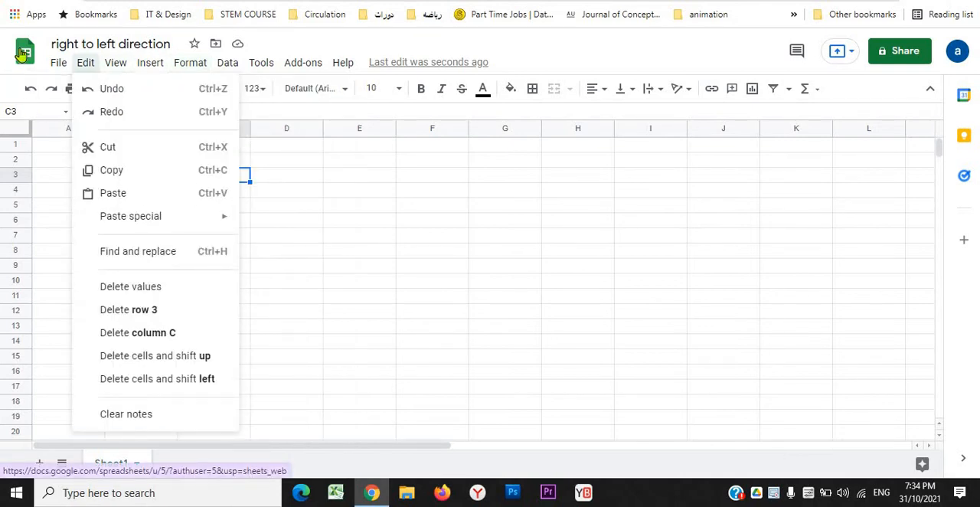
mouse_move(25, 52)
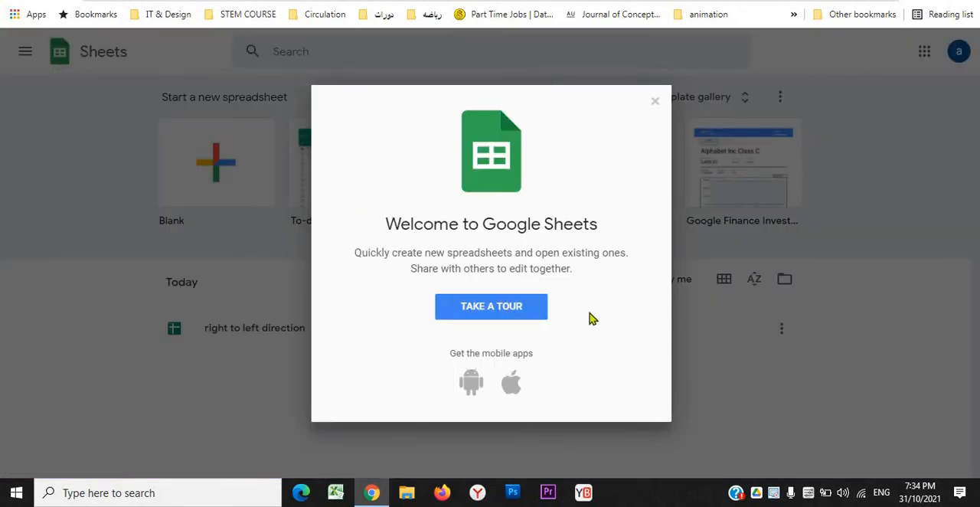
click(655, 101)
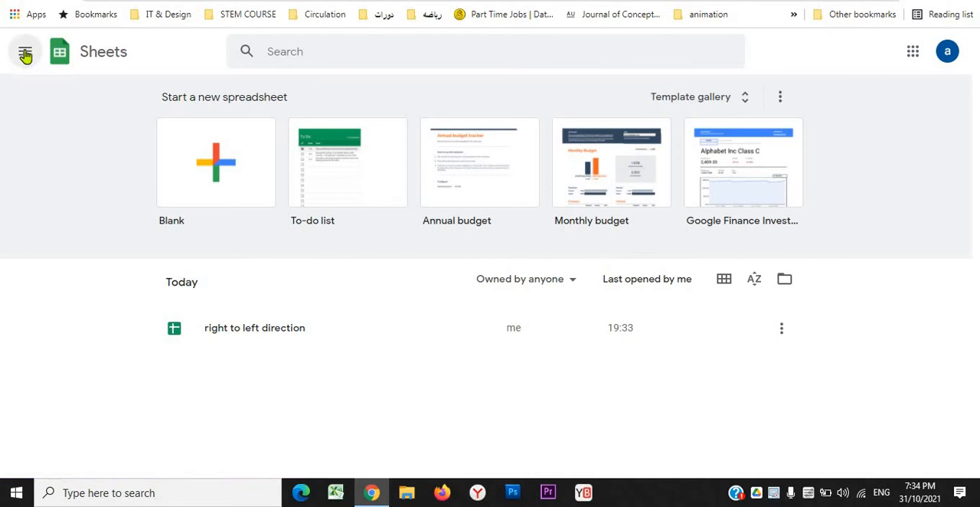
- In Sheets Settings, enable 'Always show right-to-left controls' and confirm with OK
click(24, 52)
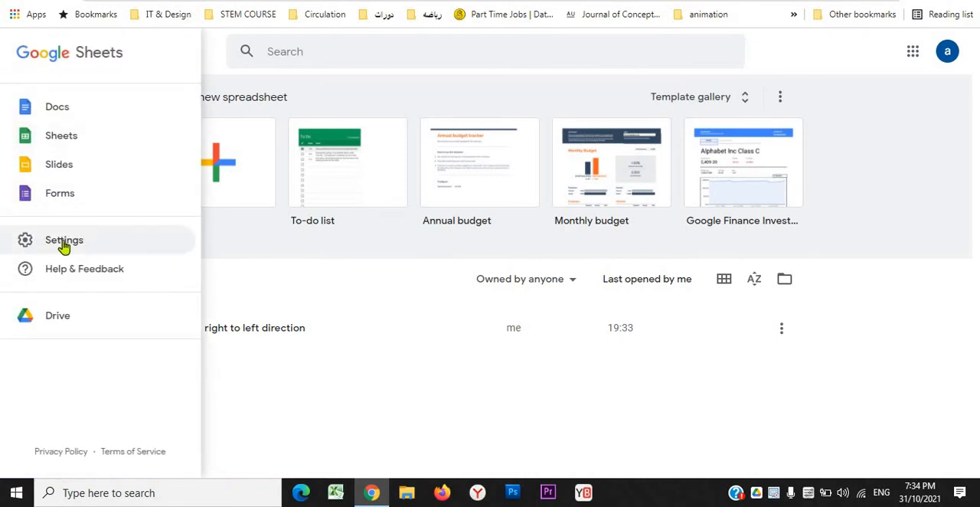
click(64, 238)
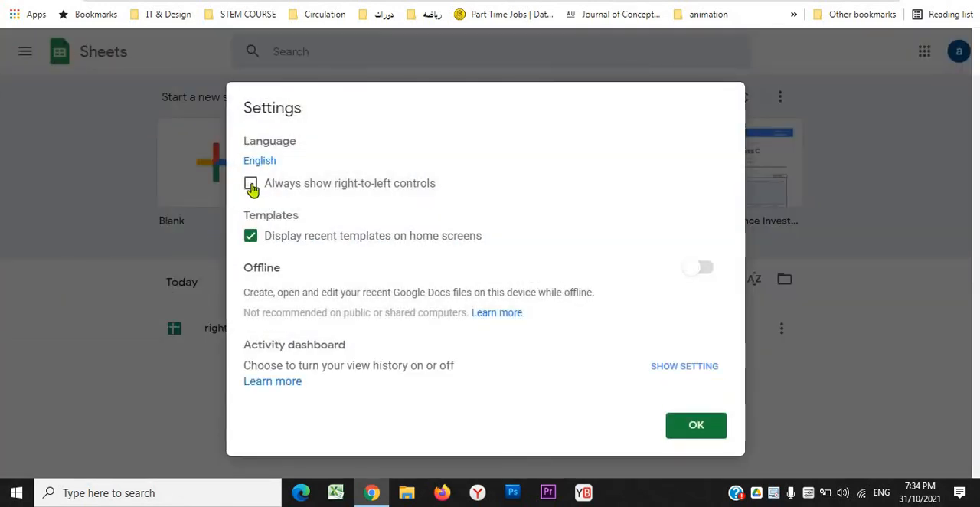
click(252, 184)
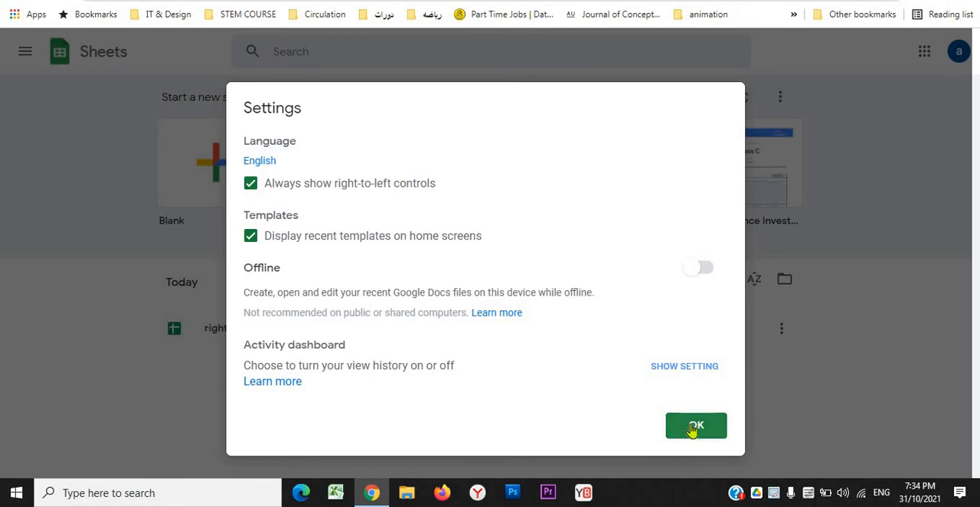
click(695, 426)
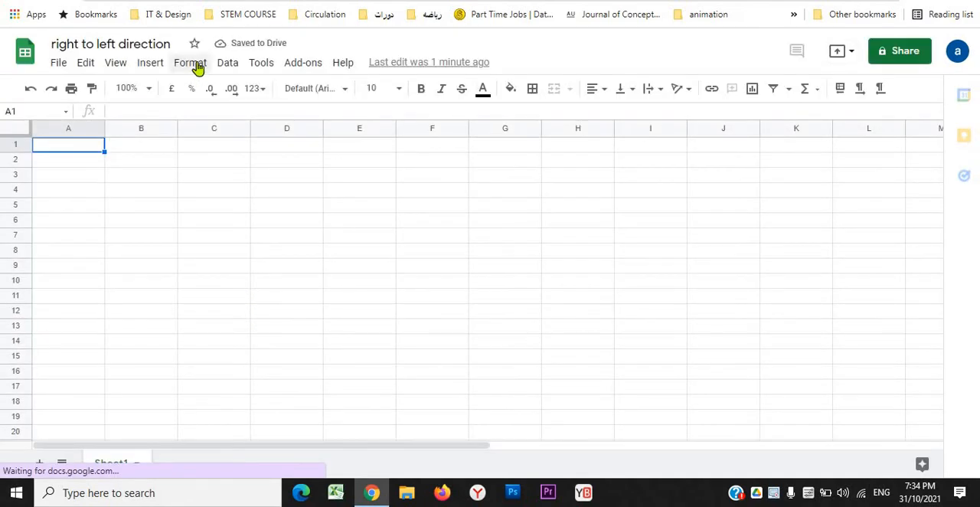
- Dismiss the edit history tip and set Sheet1 to Right-to-left sheet via Format > Direction
click(190, 61)
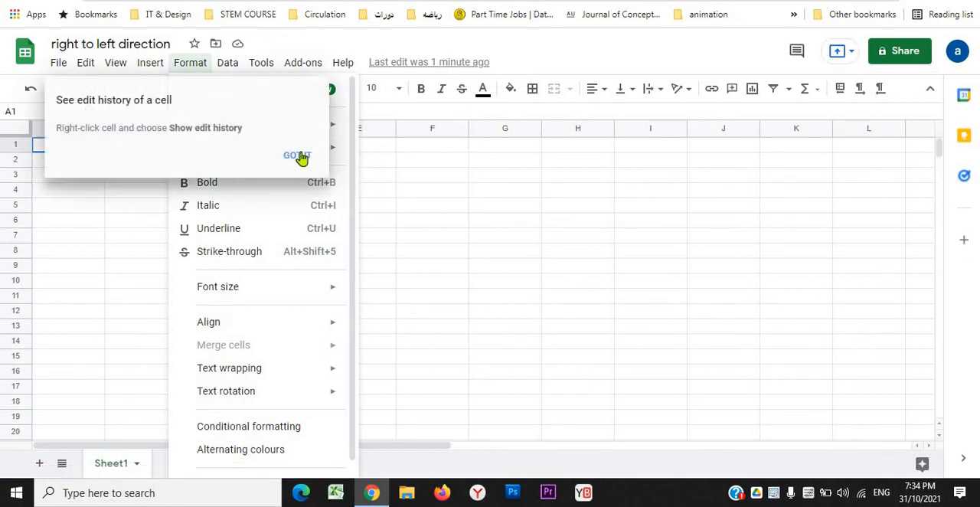
click(297, 156)
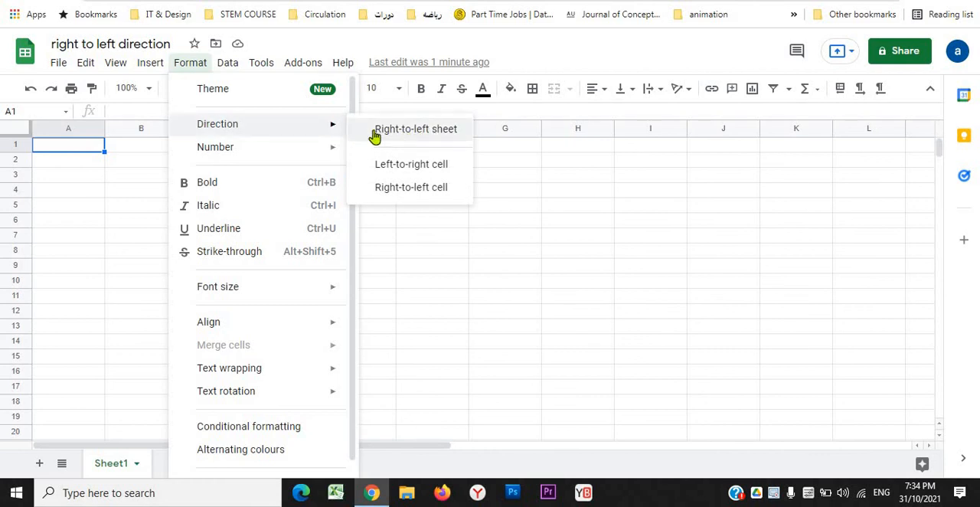
mouse_move(407, 129)
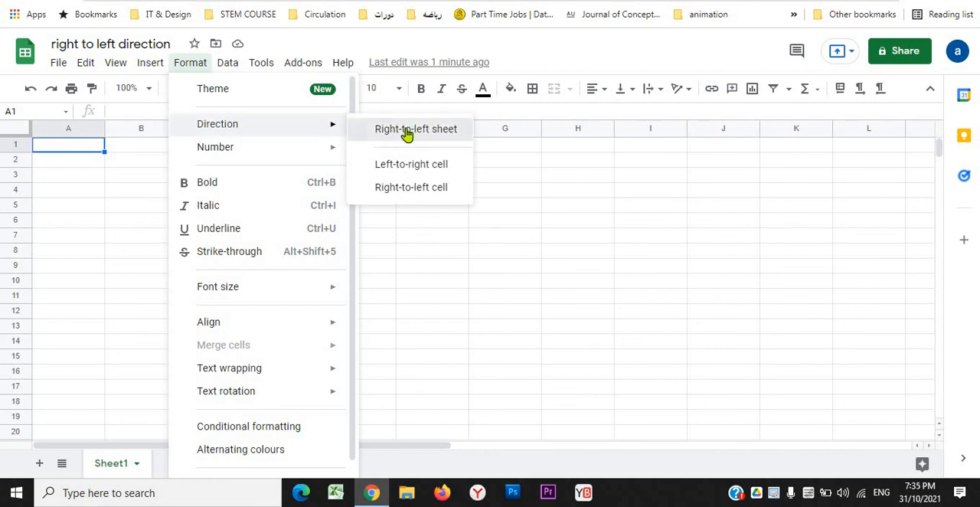
click(417, 128)
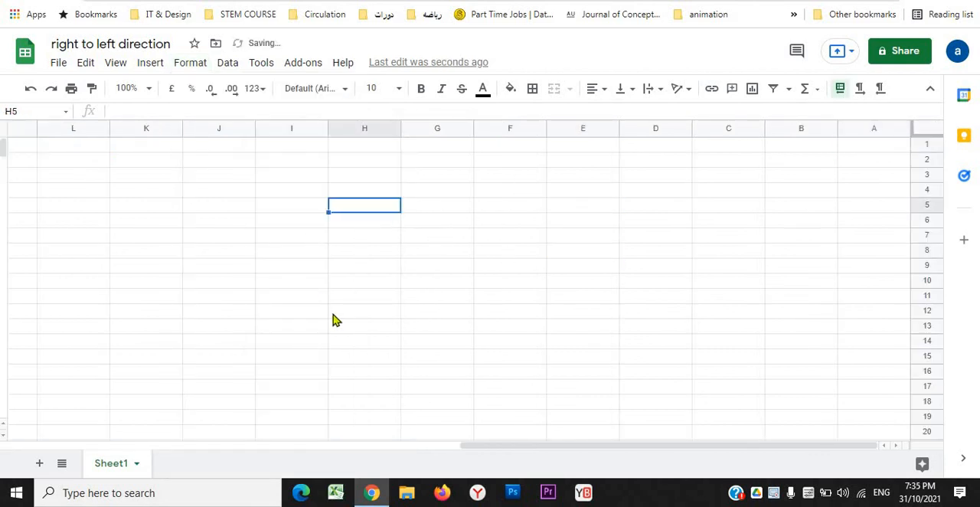
- Toggle Right-to-left sheet off so Sheet1 runs left-to-right again, then select cell F9
click(190, 61)
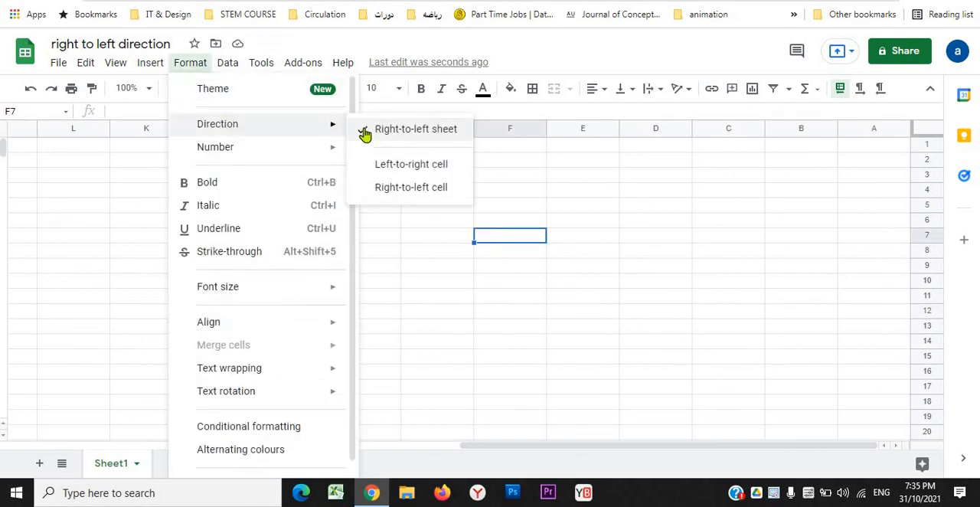
click(416, 129)
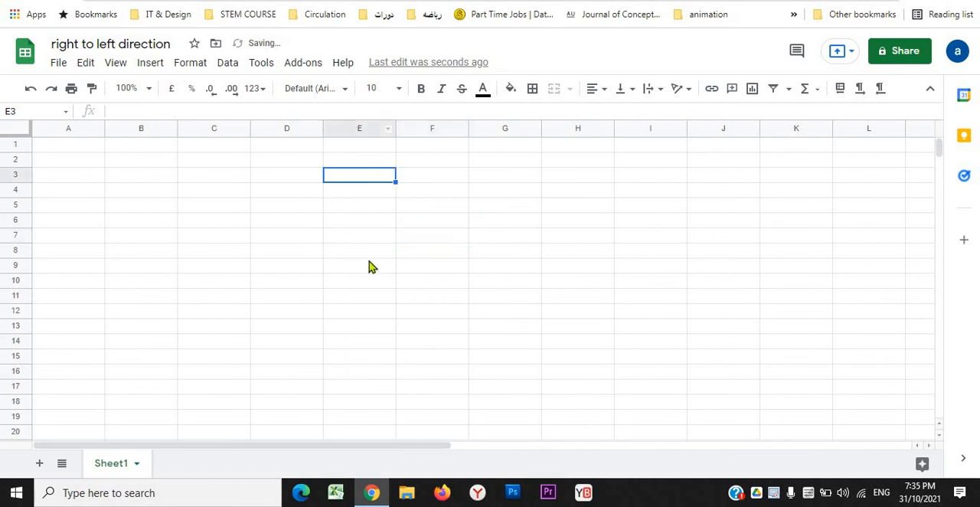
click(432, 266)
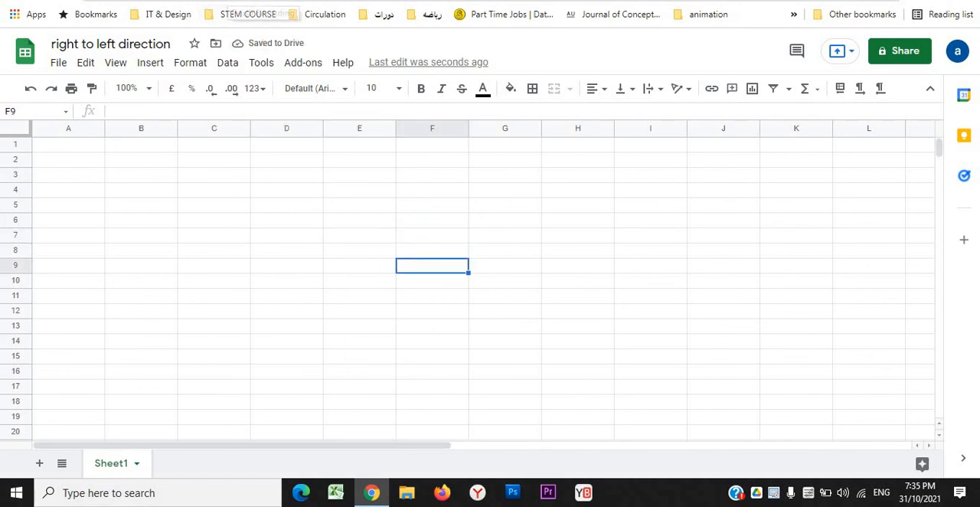